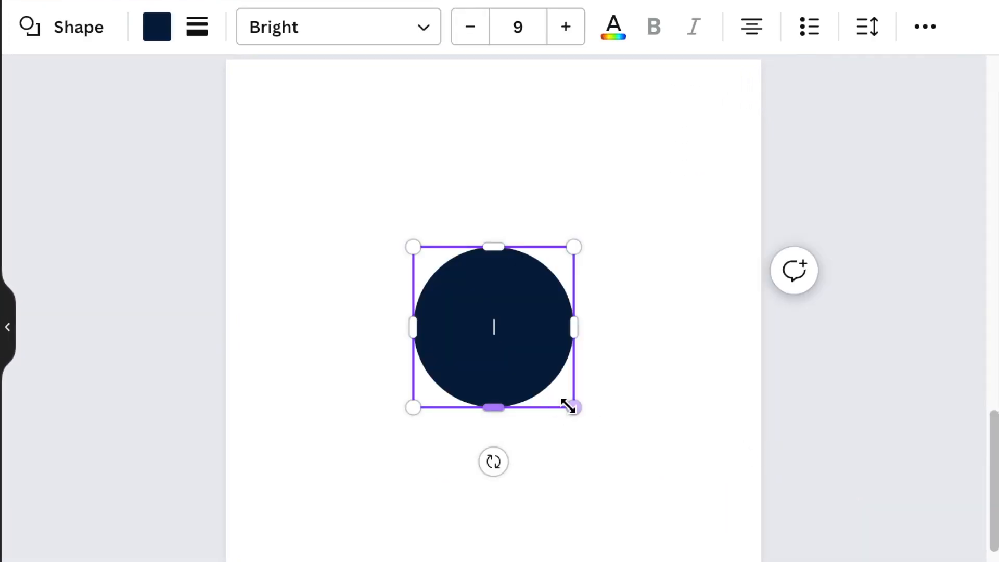
Enlarge the dark navy circle by dragging its corner handle outward.
drag(570, 407, 629, 466)
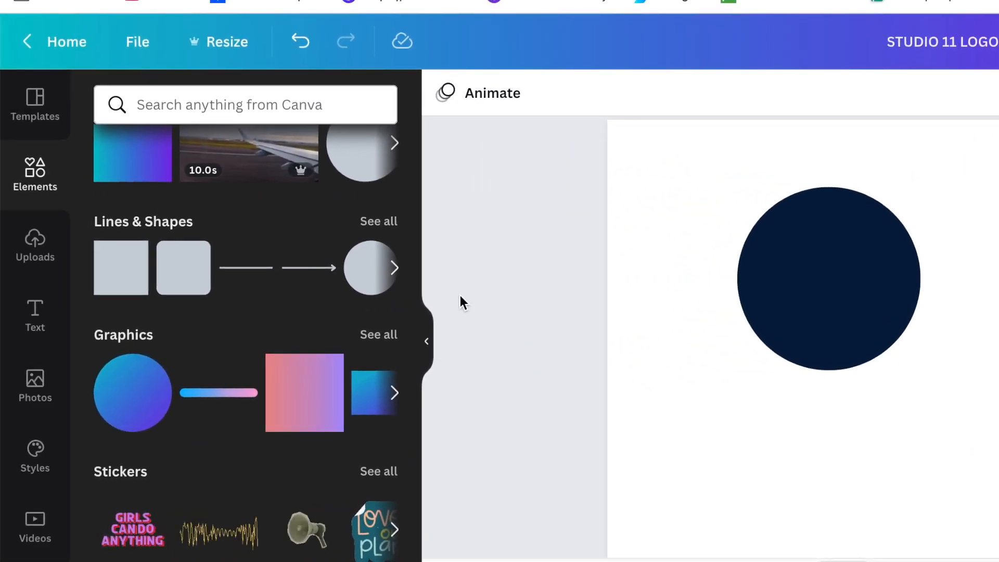
Add a downward purple triangle from Lines & Shapes and narrow it into a slim wedge.
click(379, 221)
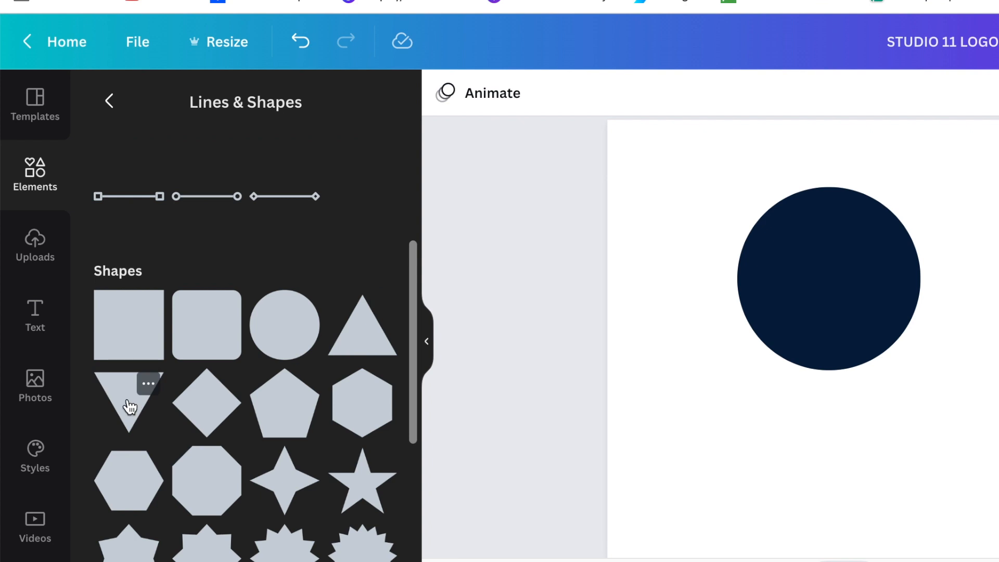
click(128, 395)
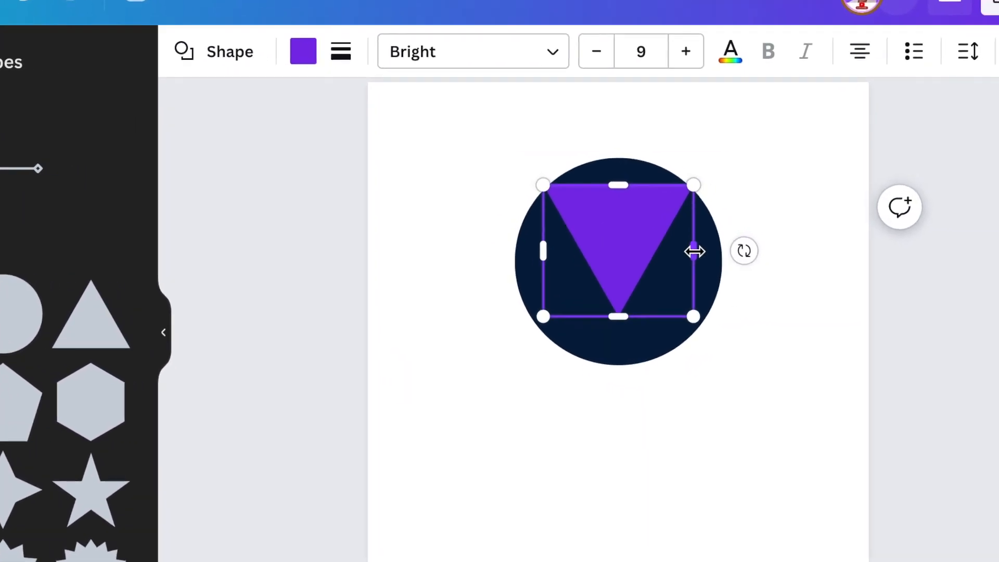
drag(693, 250, 453, 245)
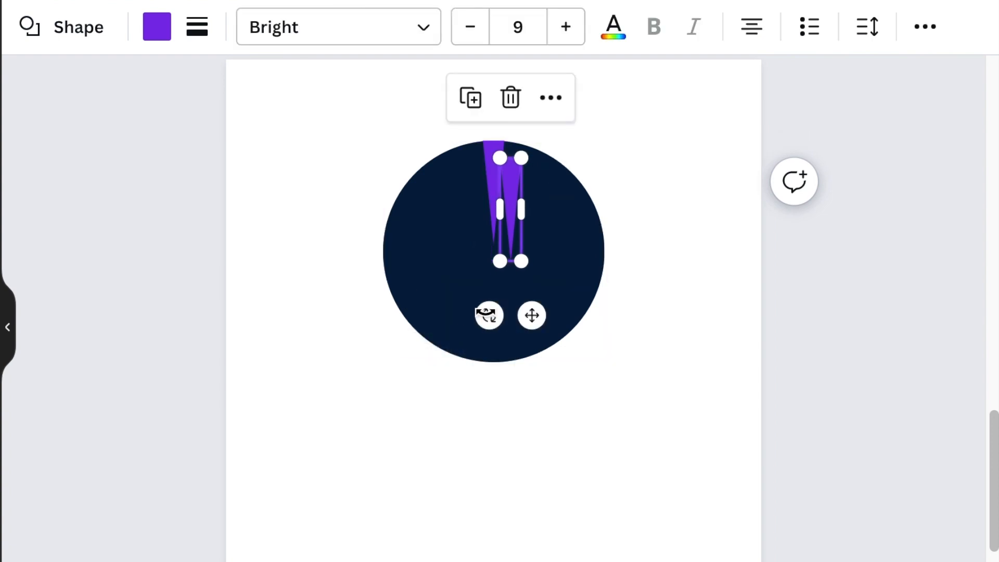
Pivot a wedge copy around the circle's centre to fan out the burst.
drag(489, 315, 540, 99)
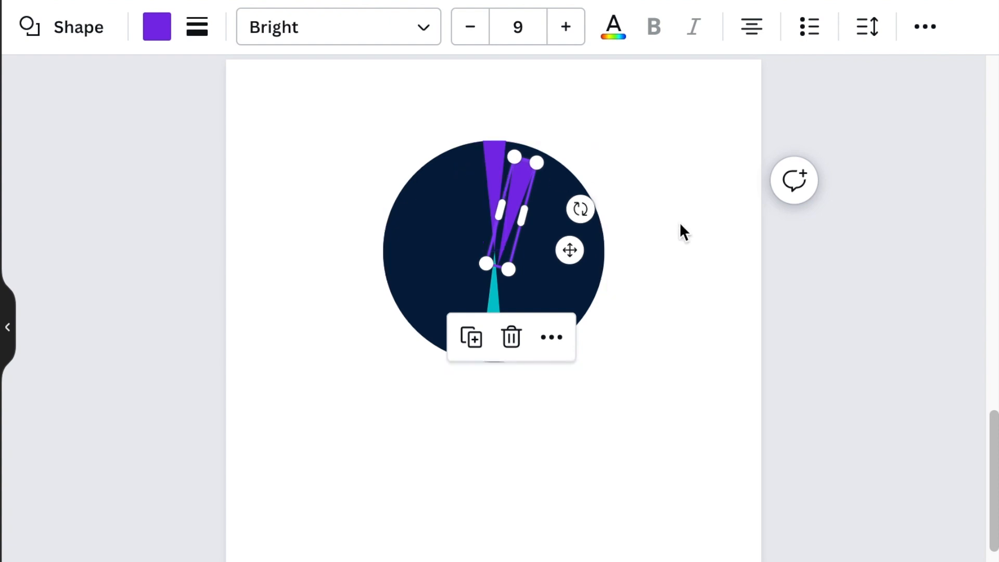
mouse_move(693, 231)
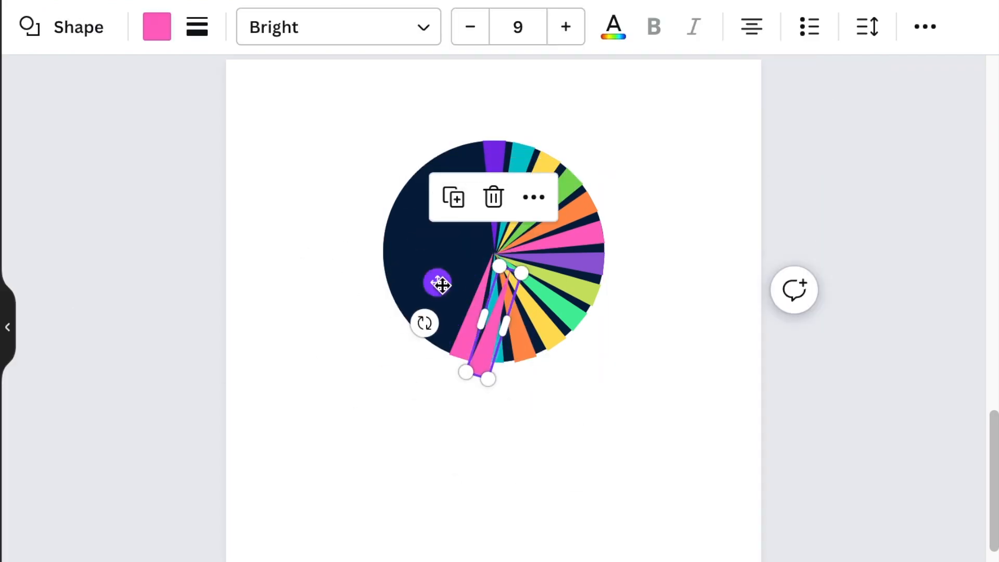
Finish the last wedges around the left half, then deselect the starburst.
click(217, 359)
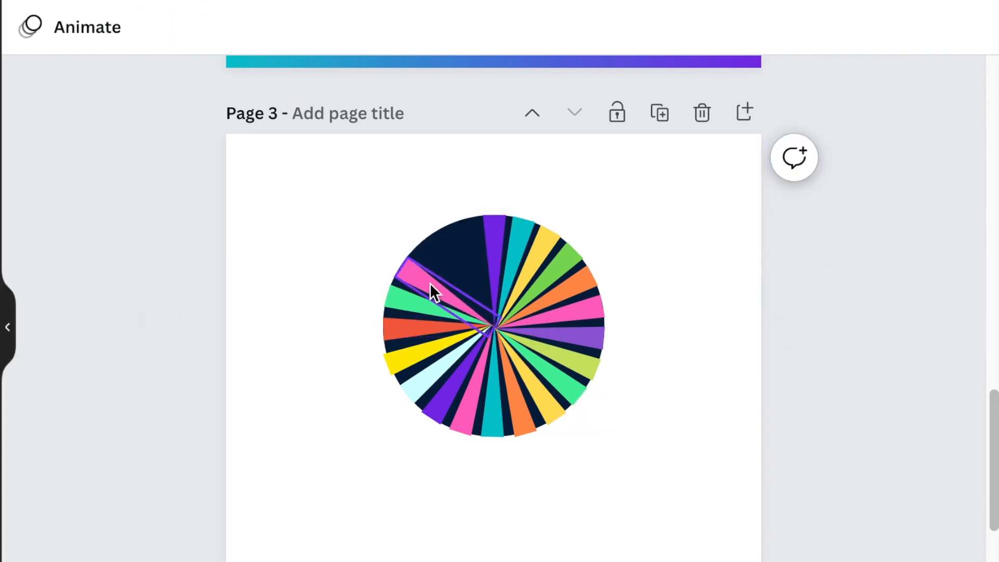
click(434, 293)
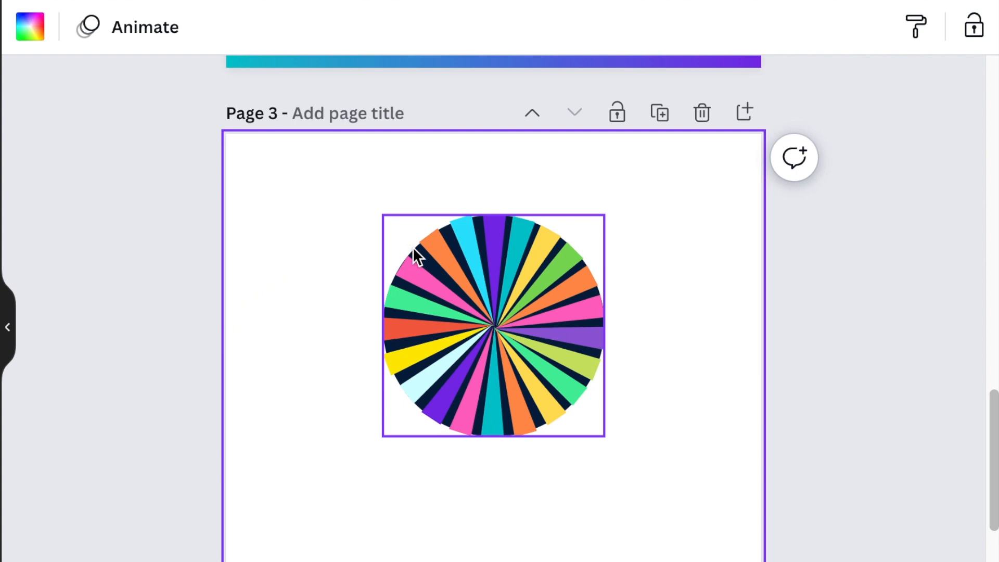
Select the navy backing circle, then deselect the design on the black page.
click(493, 325)
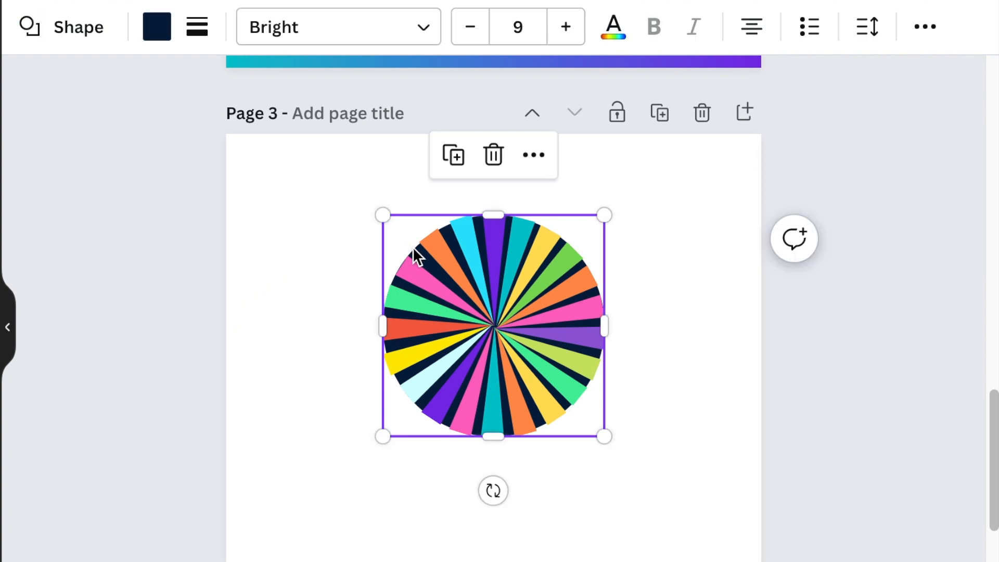
mouse_move(472, 189)
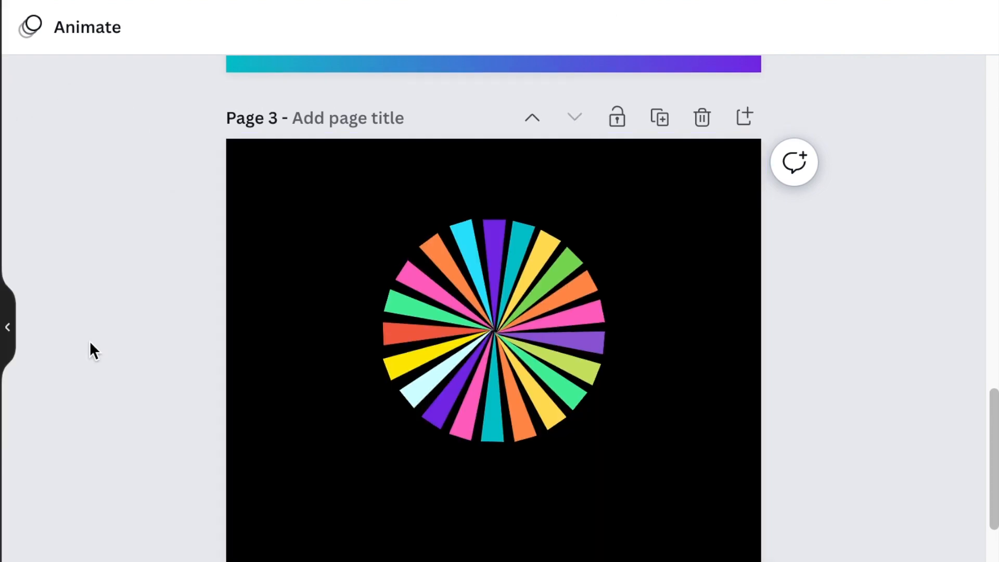
click(475, 261)
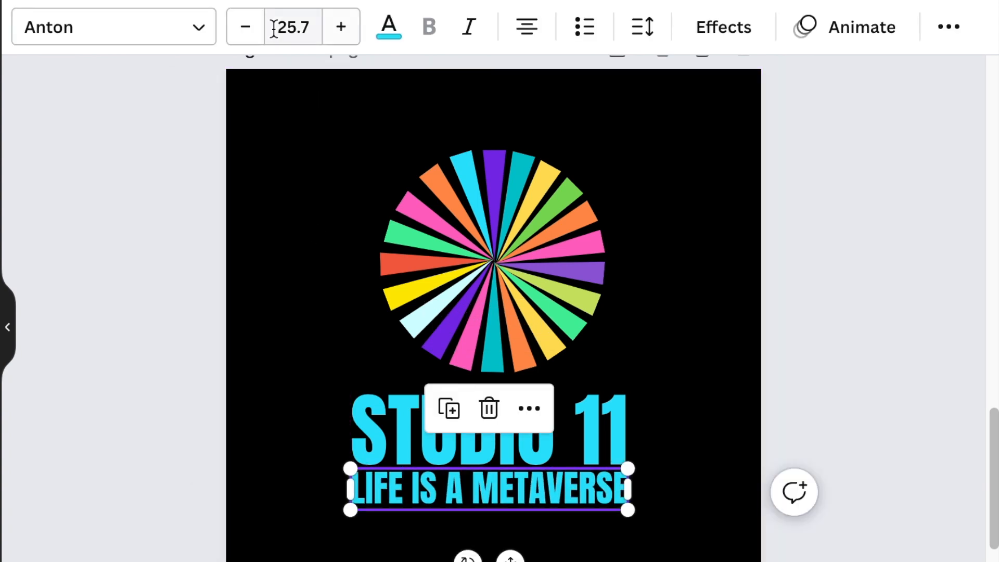
Deselect the resized 'LIFE IS A METAVERSE' tagline beneath 'STUDIO 11'.
click(266, 349)
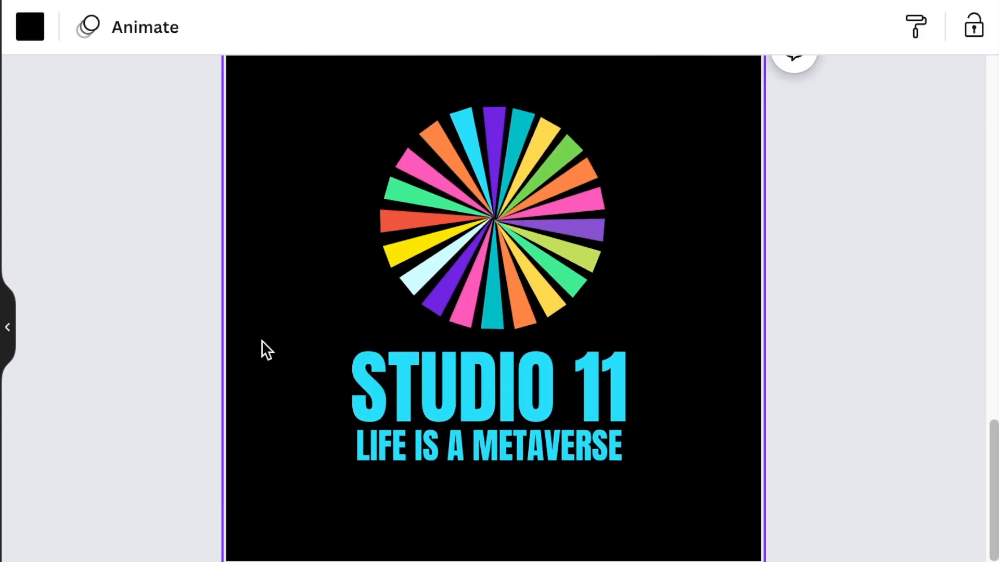
Add a straight line and stretch it past the ends of 'STUDIO 11'.
click(491, 219)
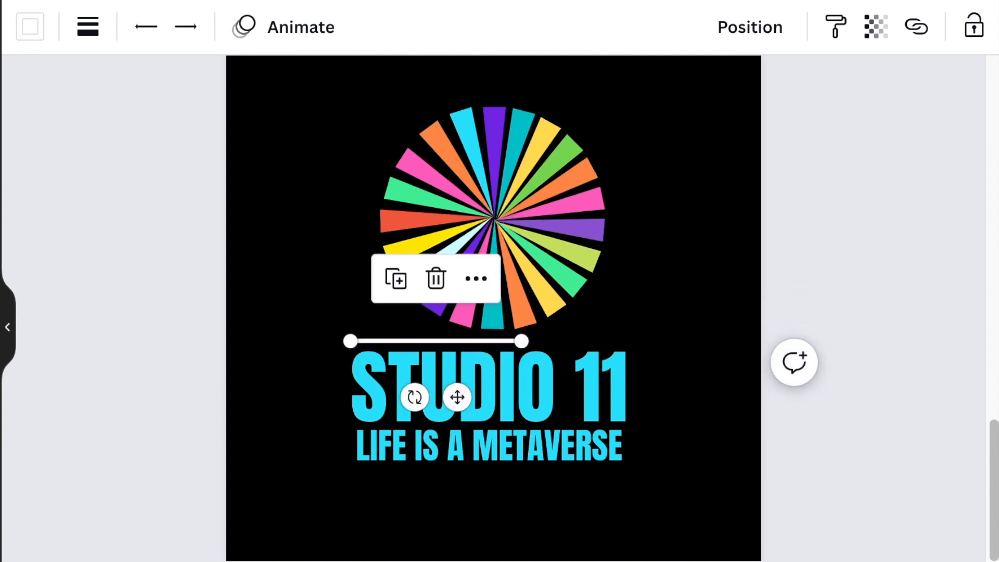
drag(522, 341, 570, 341)
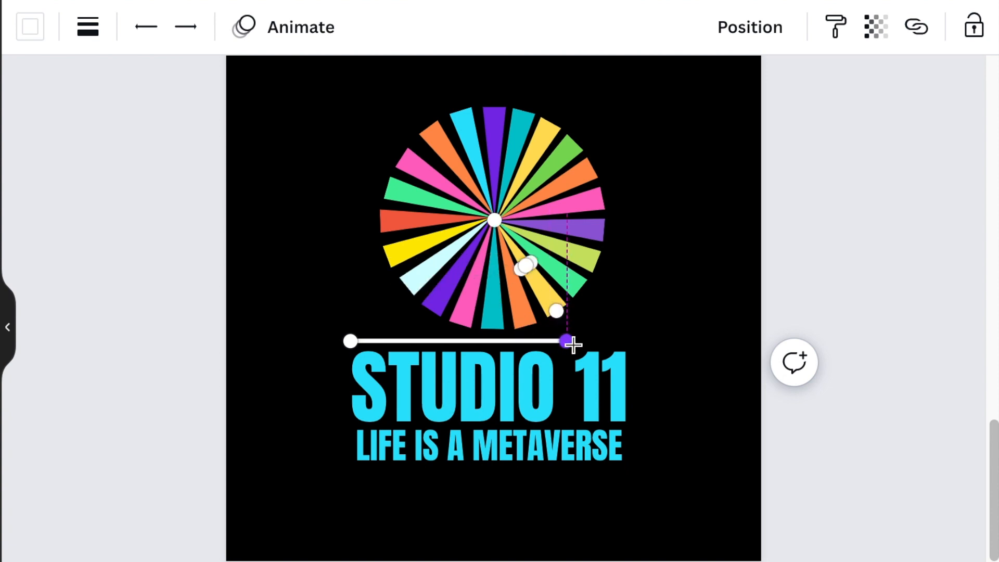
drag(567, 341, 650, 343)
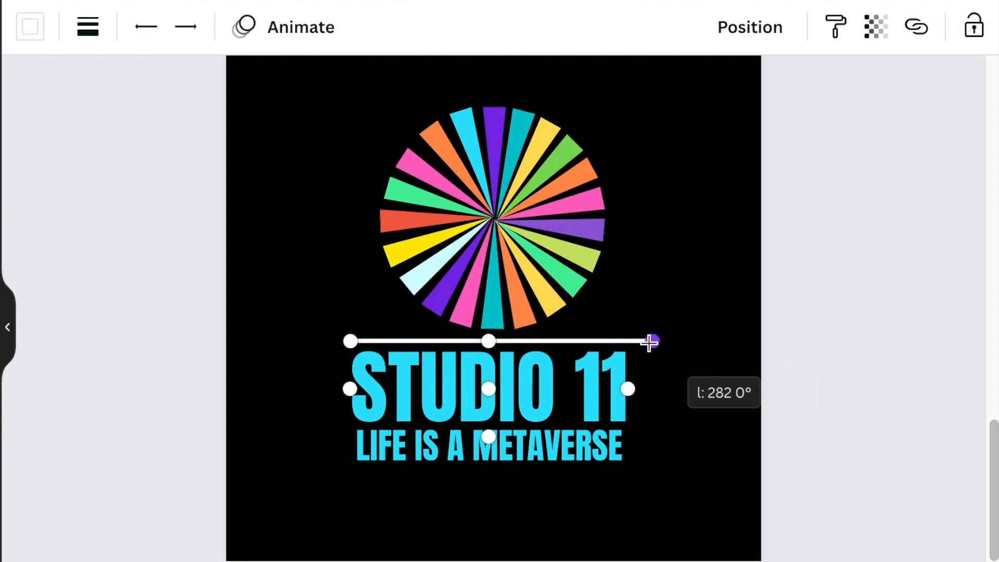
click(88, 27)
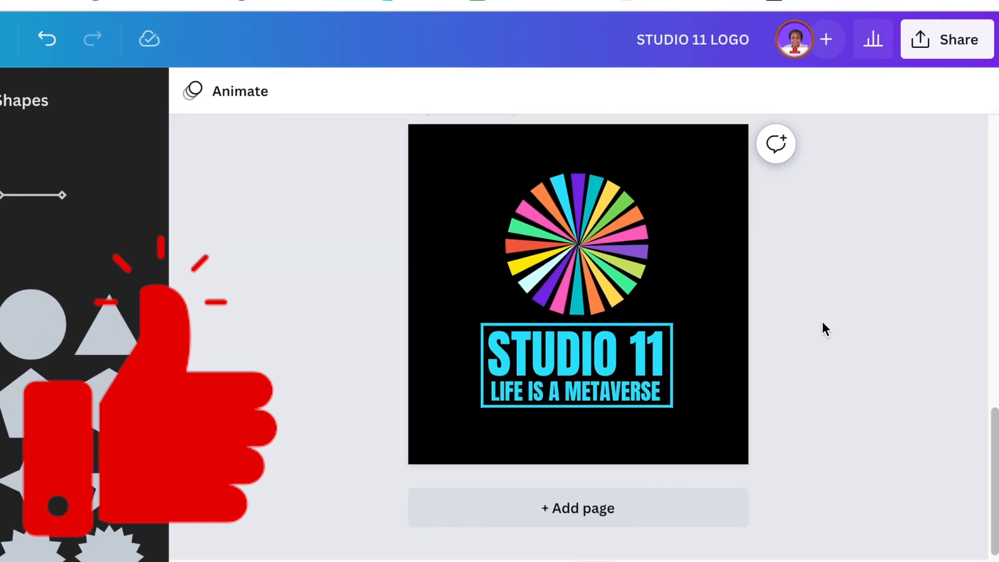
In Download, deselect all pages and choose only Page 3 as PNG.
click(948, 39)
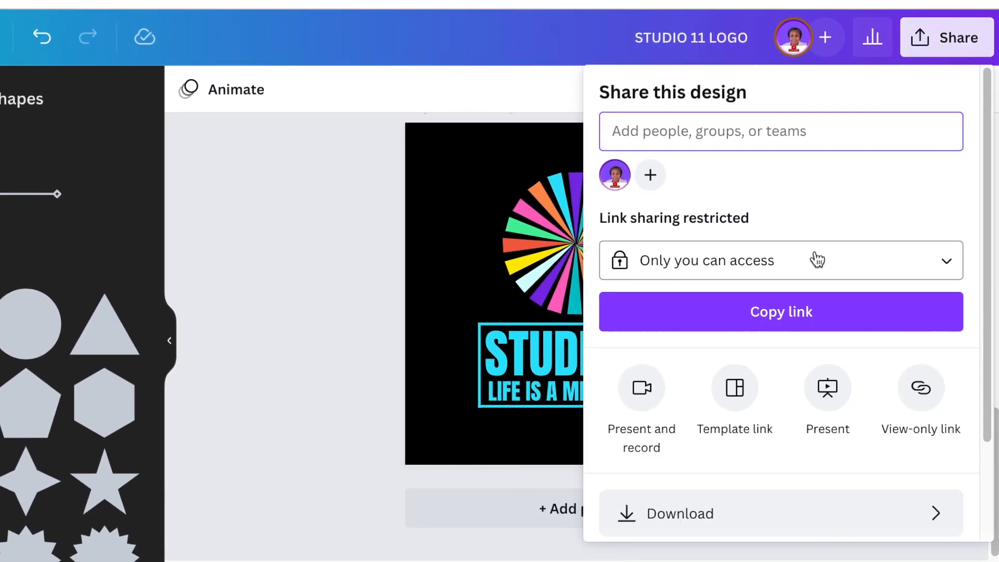
click(679, 514)
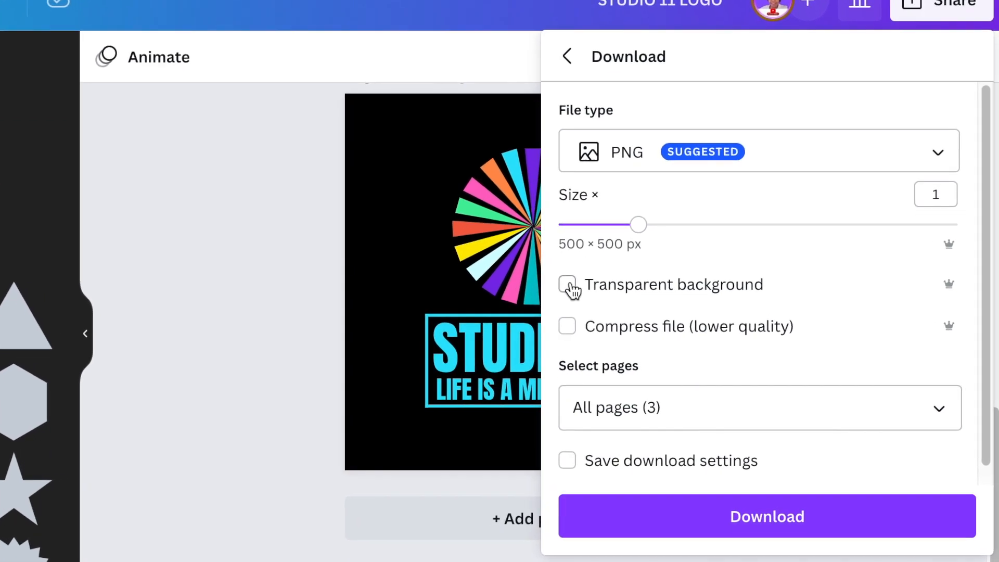
click(759, 408)
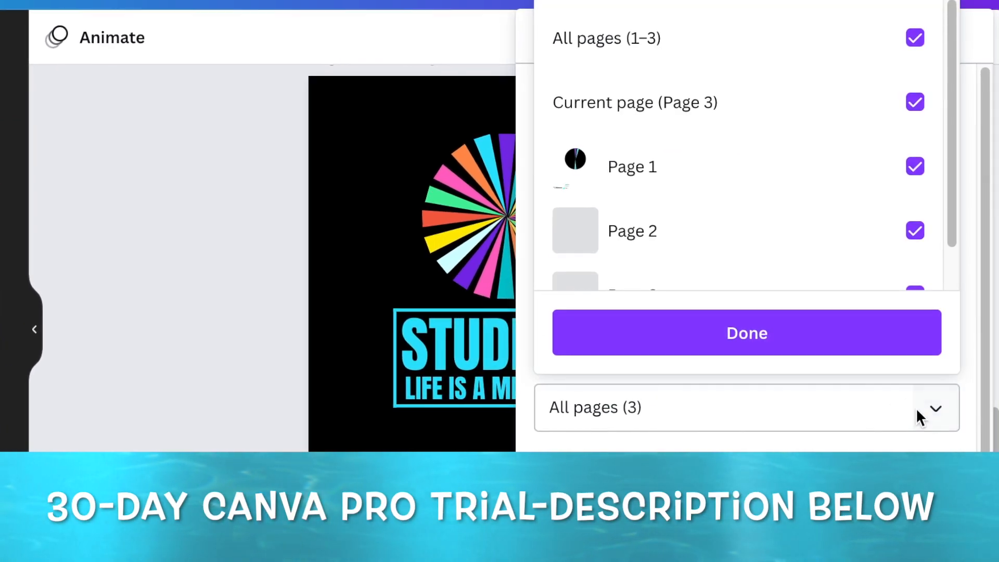
click(915, 38)
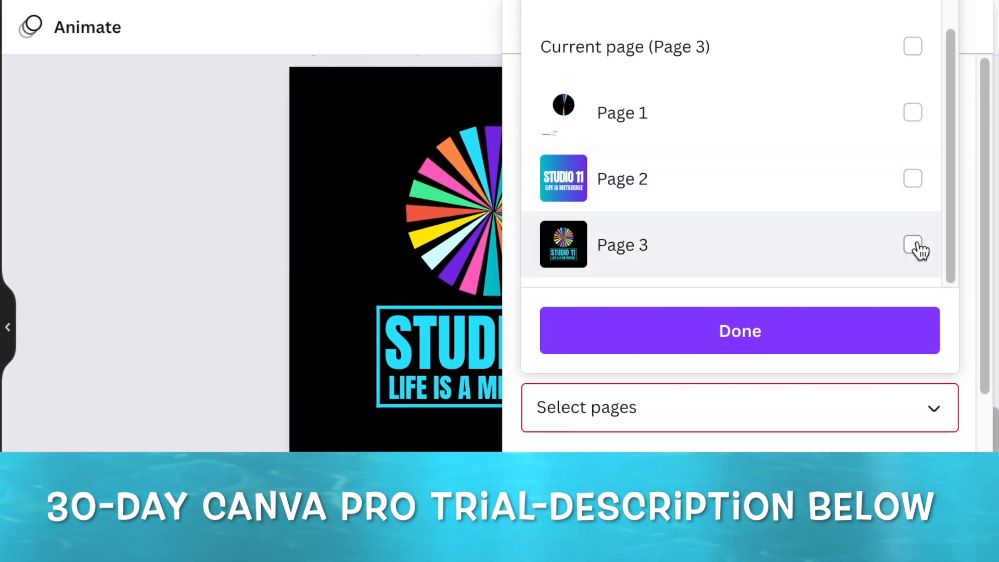
click(739, 330)
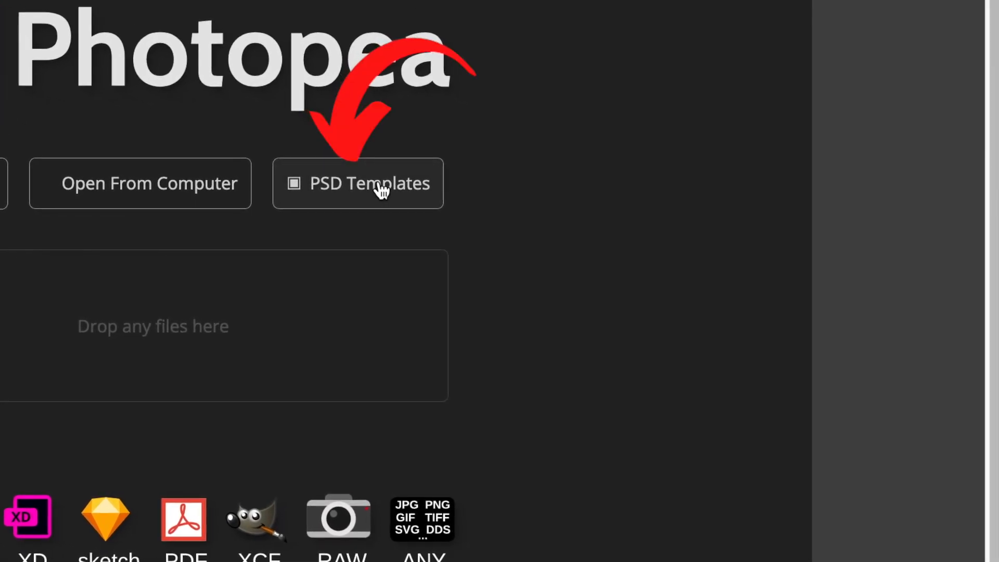
Open the 'Logo Mockup on Office wall' template from PSD Templates.
click(358, 183)
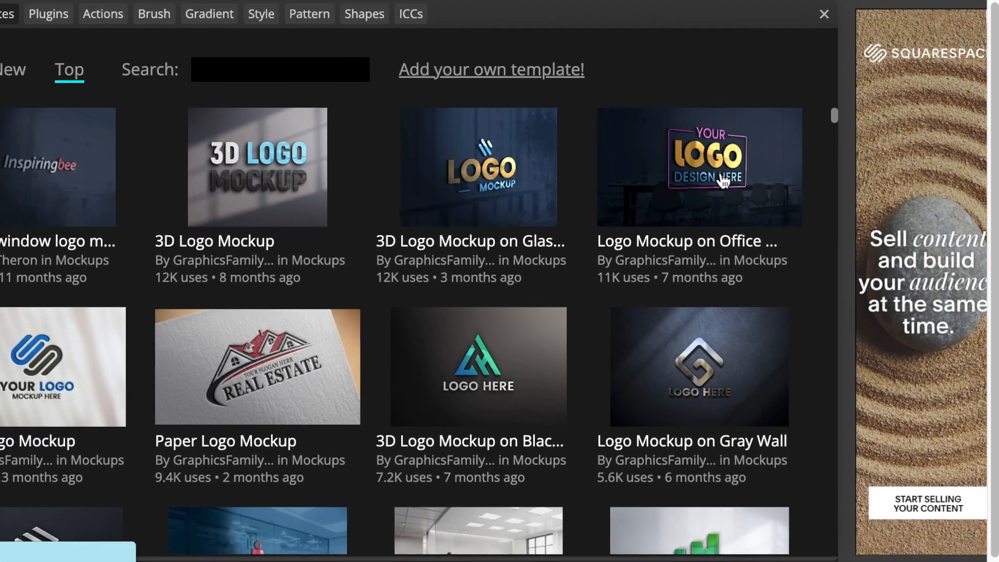
click(699, 167)
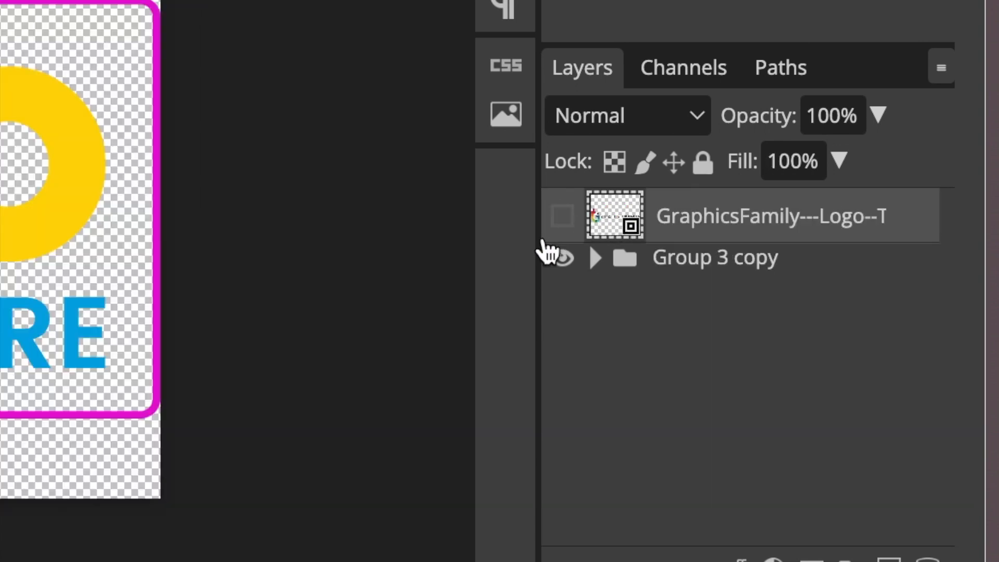
Hide the placeholder artwork and save the STUDIO 11 logo into the smart object.
click(560, 258)
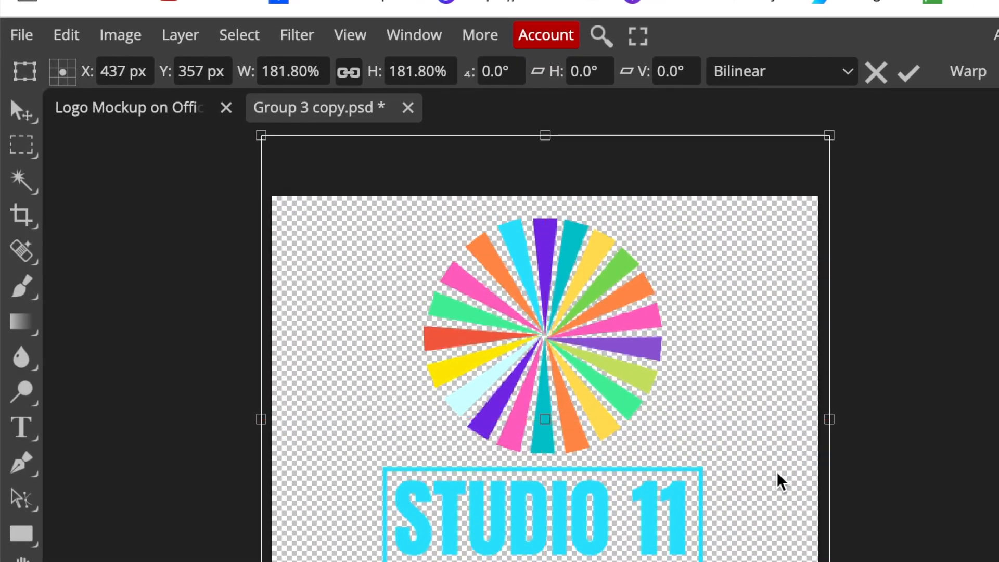
click(21, 34)
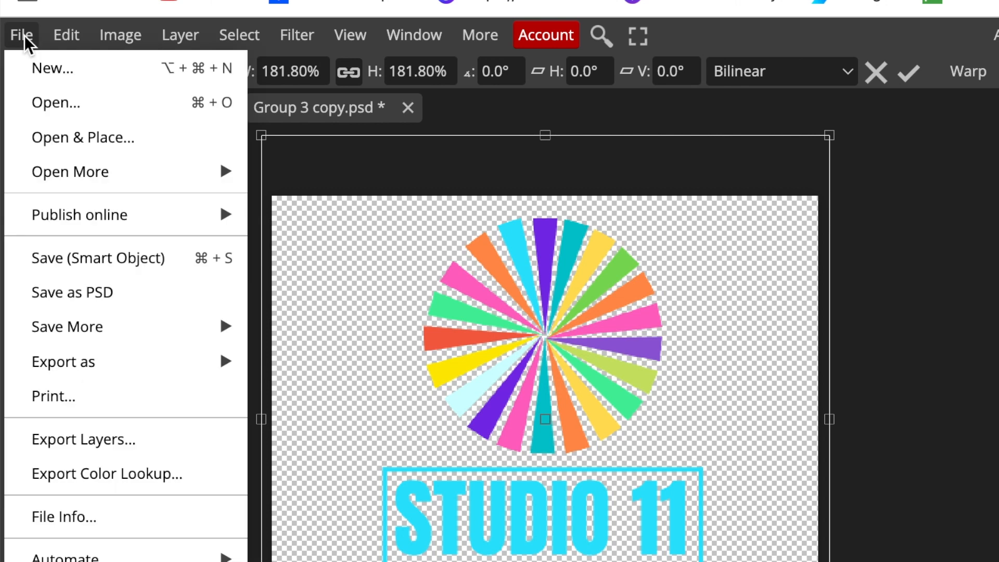
mouse_move(126, 257)
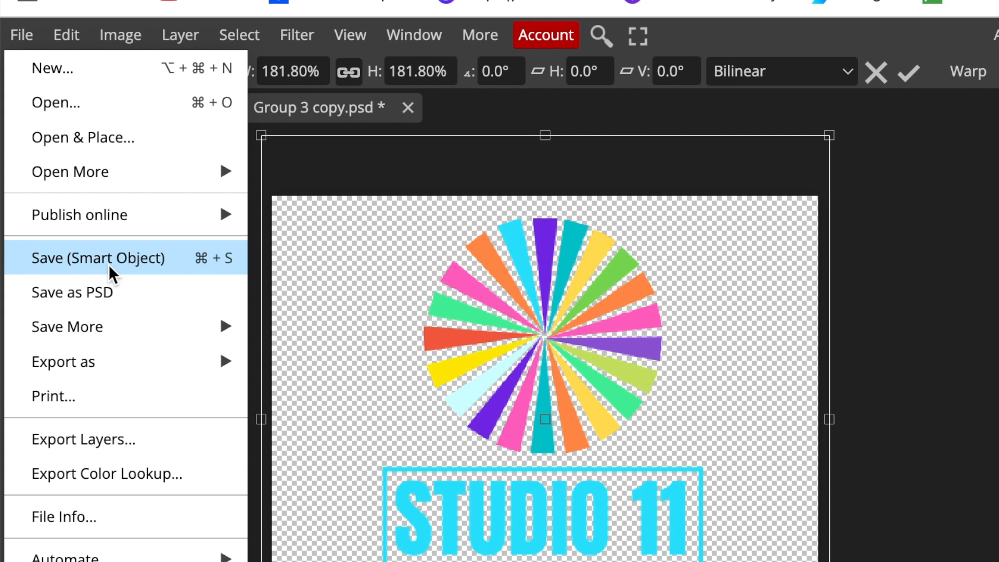
mouse_move(124, 278)
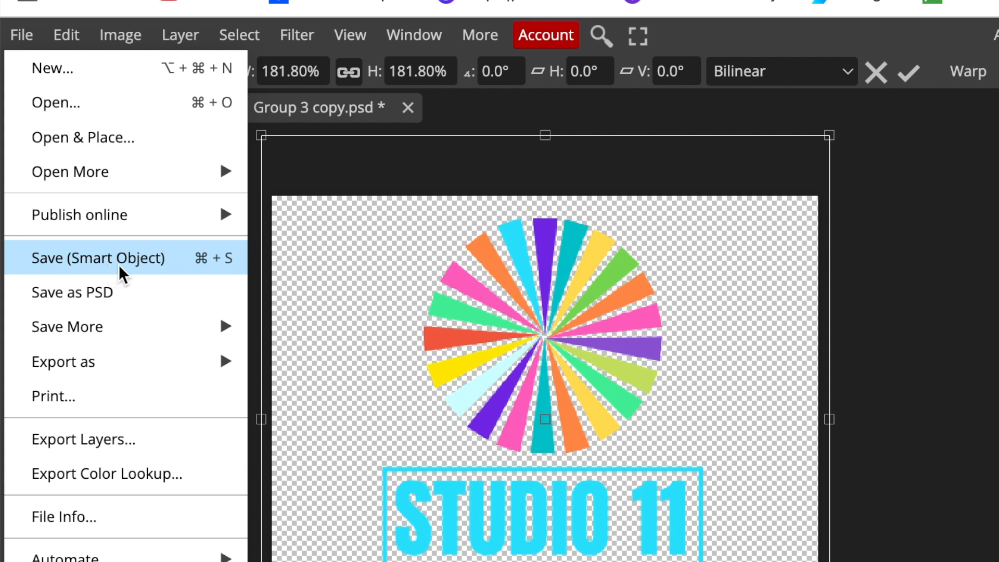
click(97, 257)
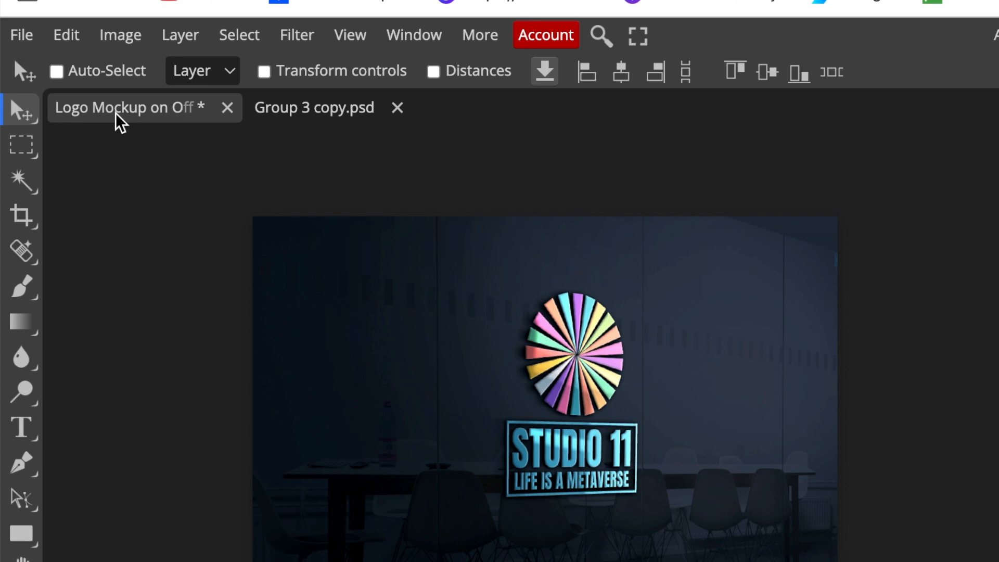
mouse_move(57, 22)
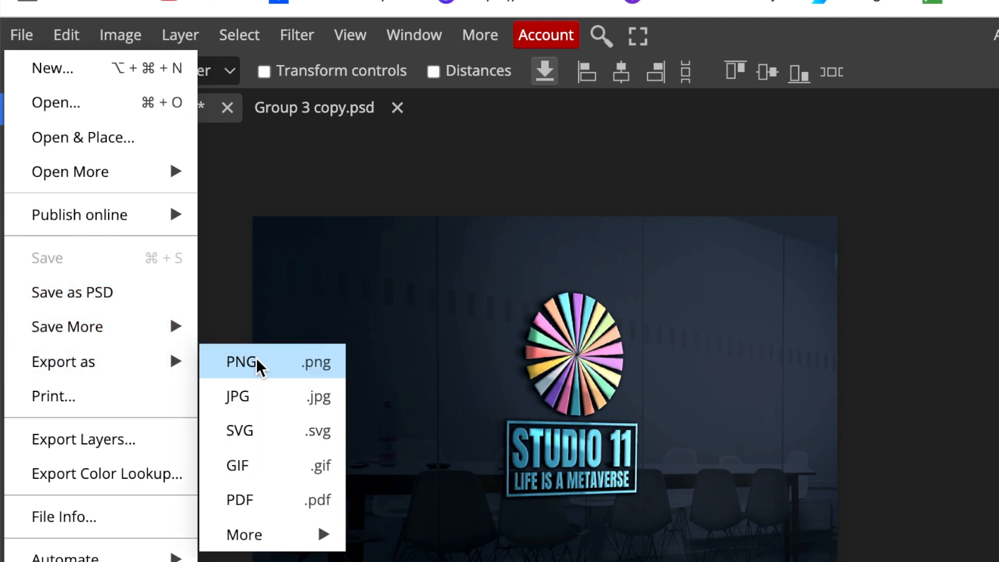
Save the STUDIO 11 office-wall mockup as a 700 px wide (700 × 485) PNG.
click(240, 362)
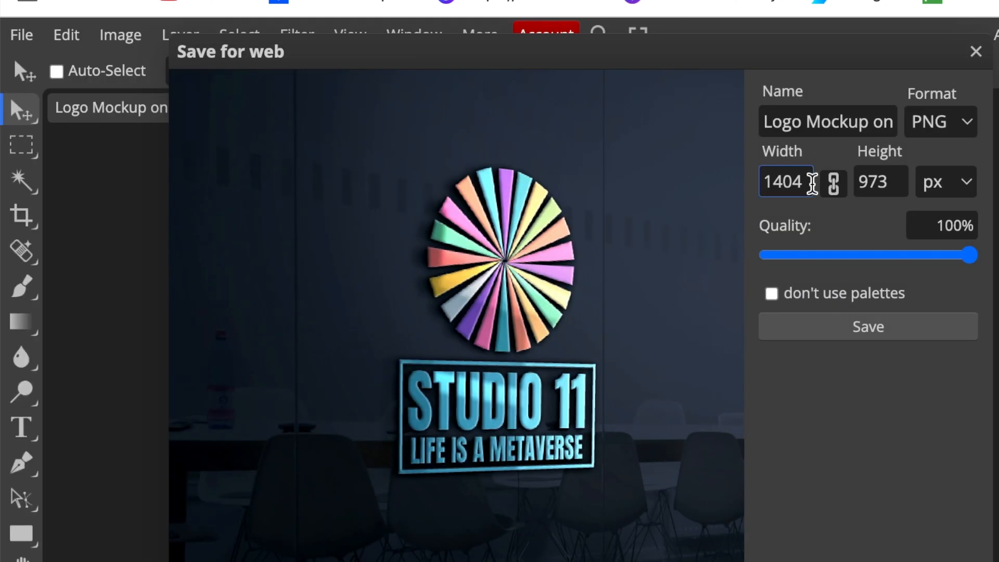
text(7)
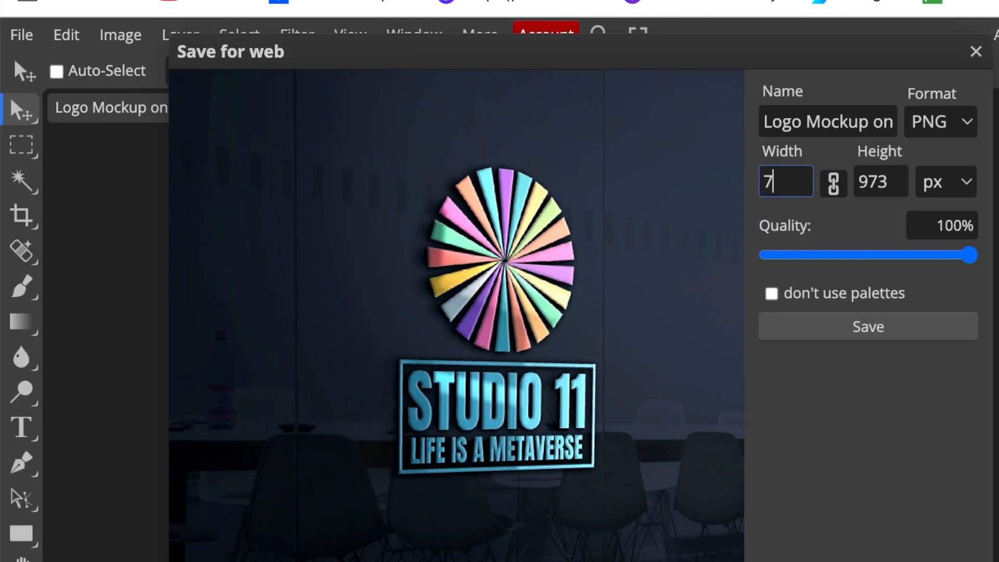
text(00)
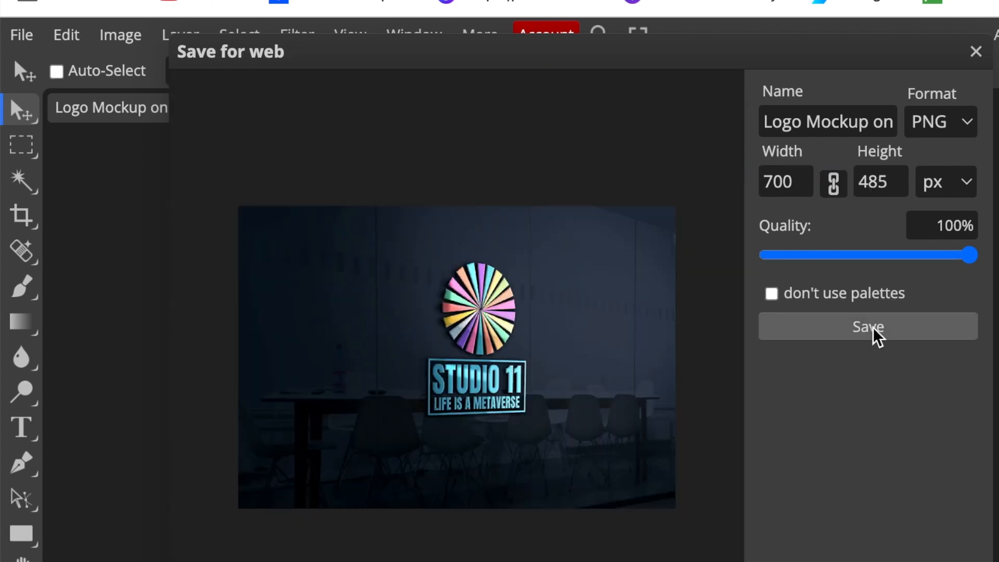
click(868, 326)
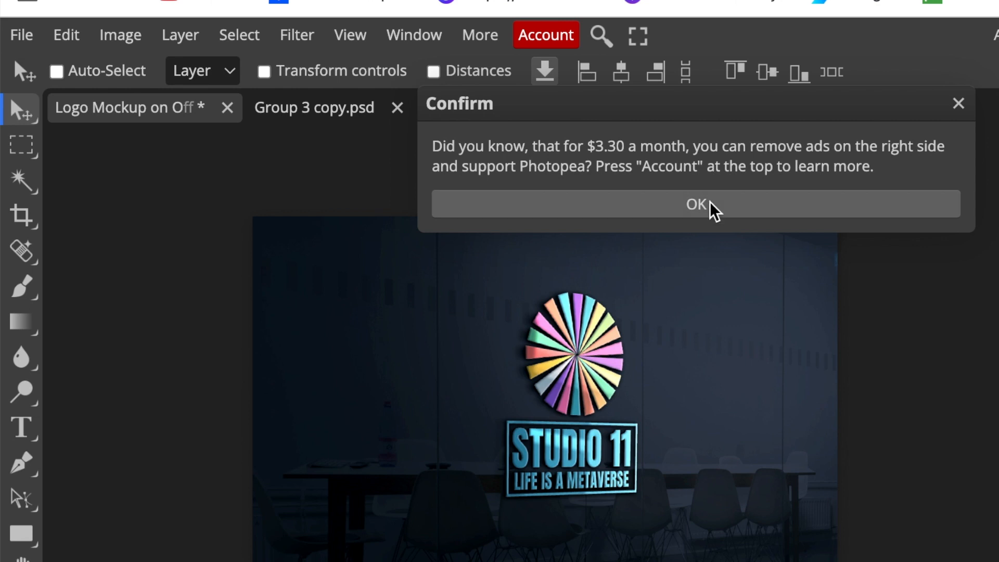
mouse_move(877, 337)
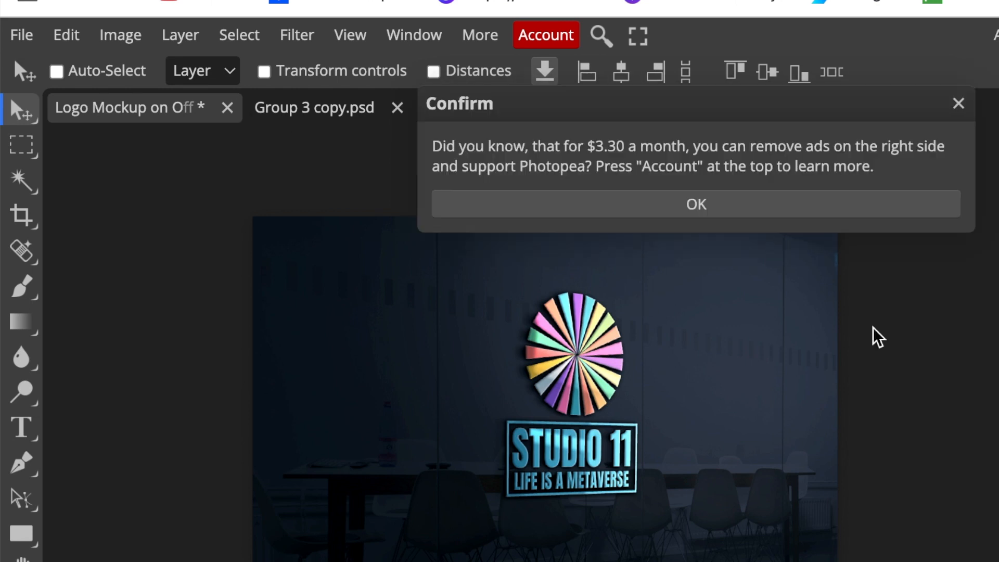
mouse_move(668, 400)
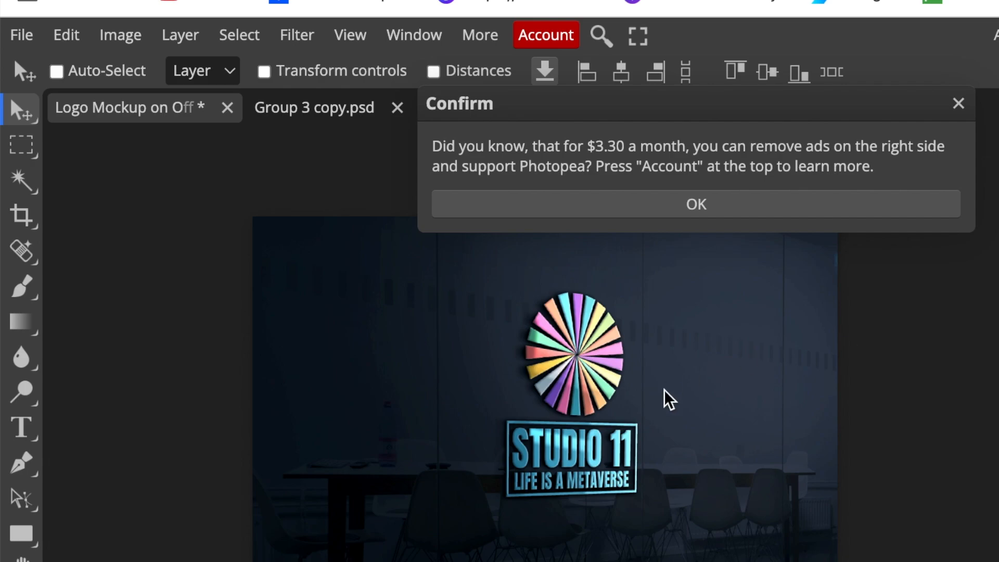